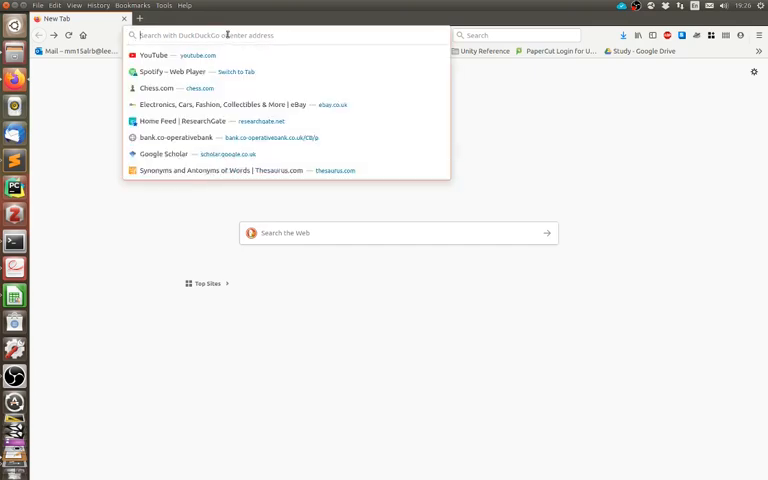
# - Search for Prover9 and save p9m4-v05.tar.gz from the UNM Prover9 GUI download page
pyautogui.write('prover9&ia=web')
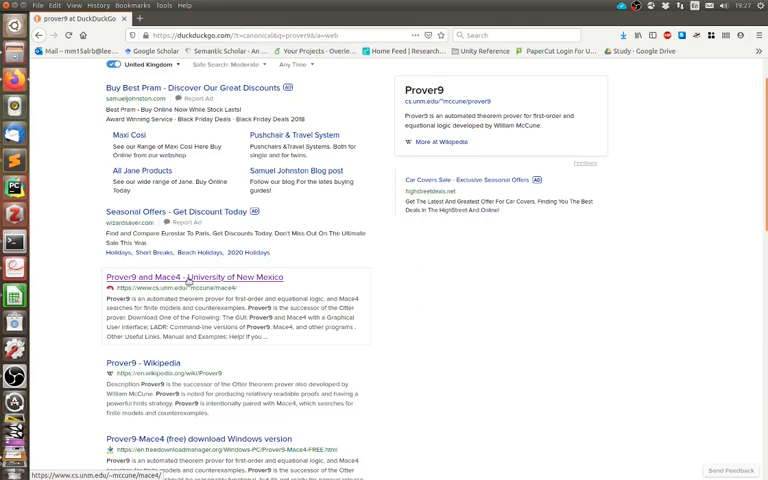
pyautogui.click(192, 276)
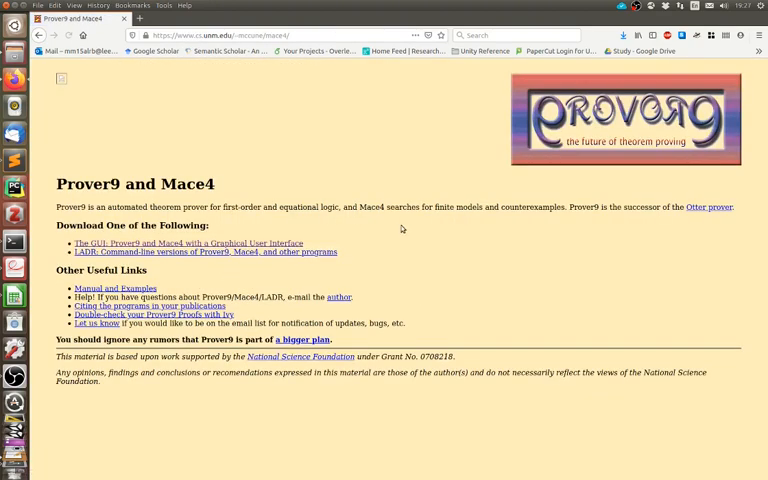
pyautogui.moveTo(231, 192)
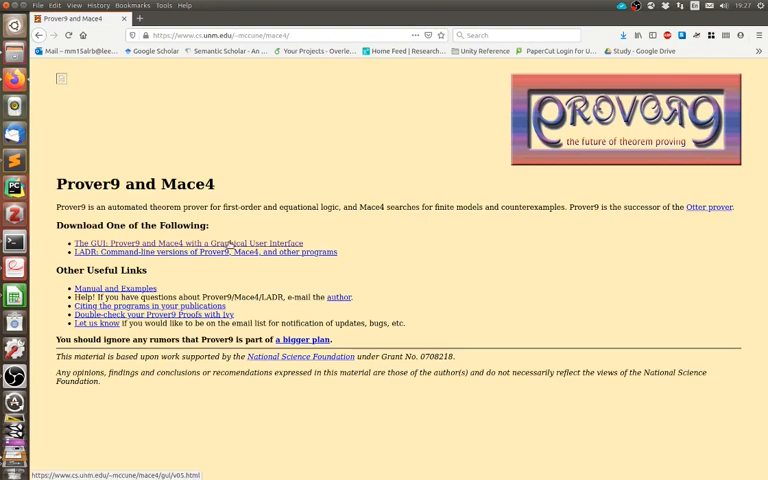
pyautogui.click(187, 243)
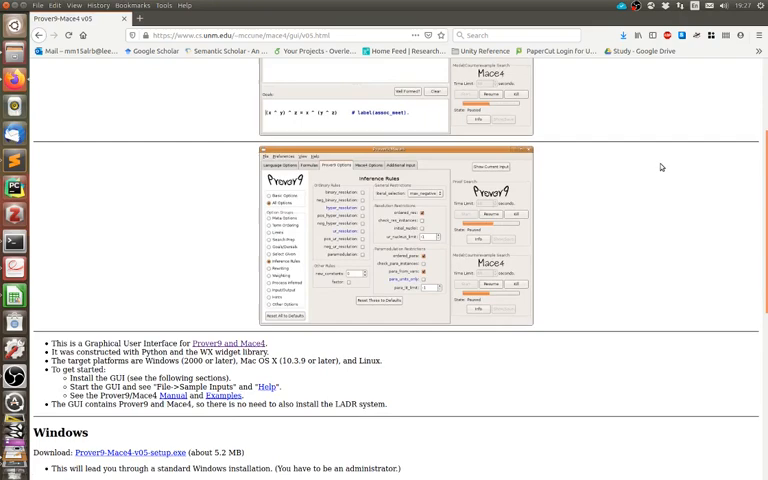
pyautogui.moveTo(630, 192)
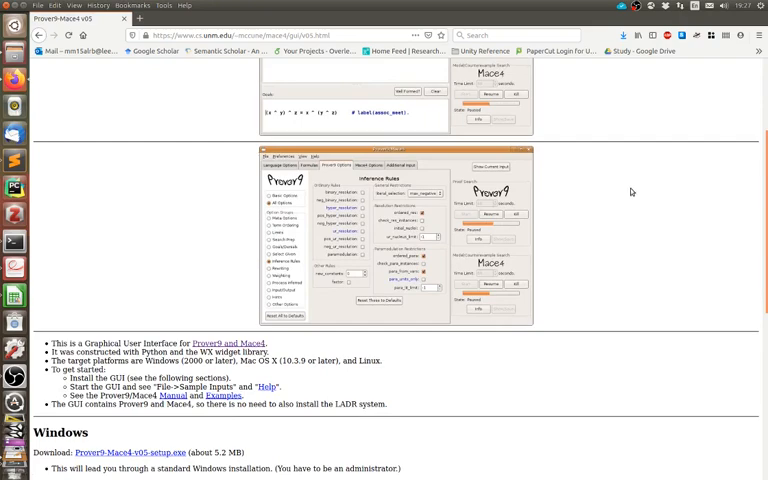
pyautogui.scroll(-3)
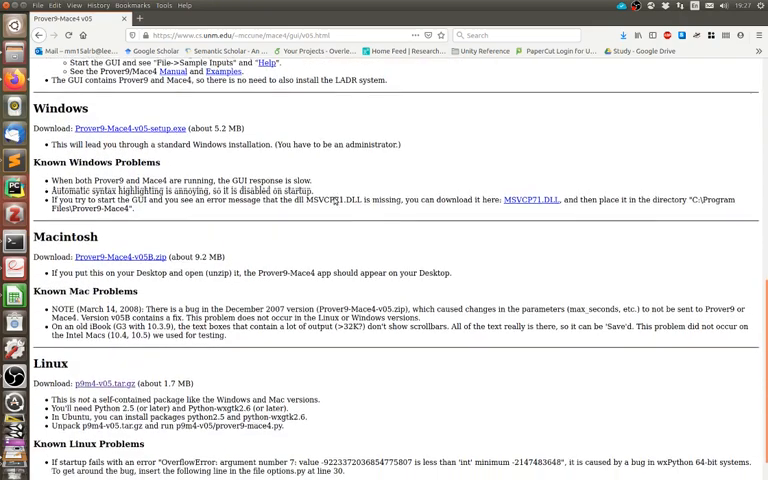
pyautogui.scroll(-3)
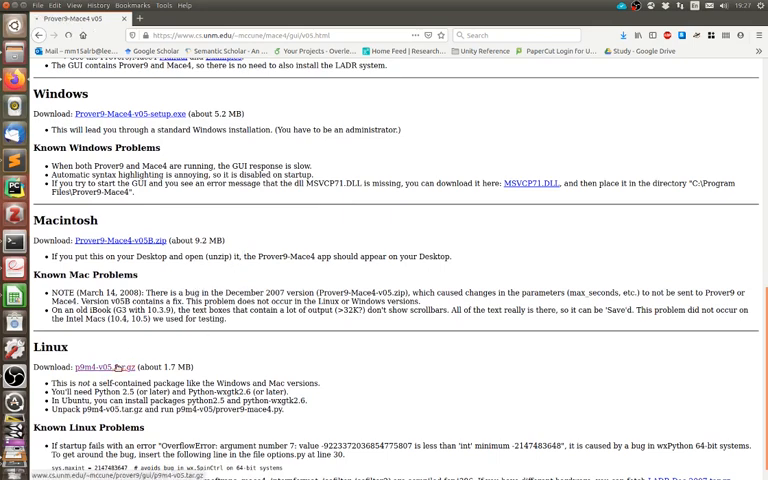
pyautogui.click(104, 366)
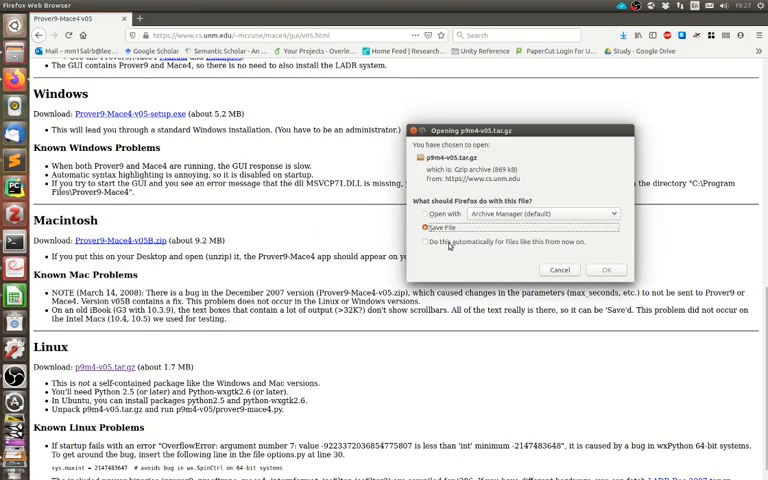
pyautogui.click(605, 269)
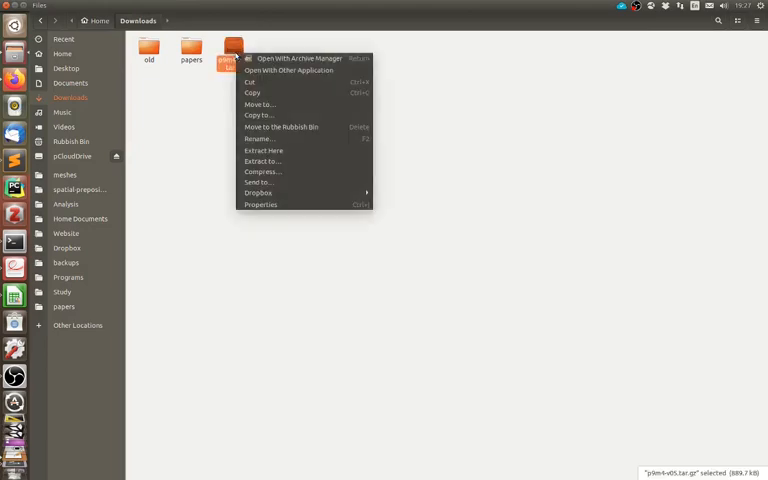
# - Extract p9m4-v05.tar.gz in place and run python prover9-mace4.py in a terminal there
pyautogui.click(263, 150)
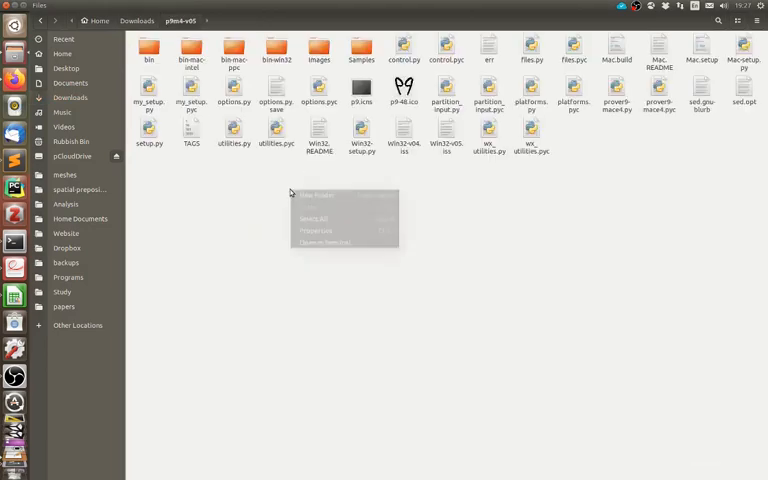
pyautogui.click(318, 243)
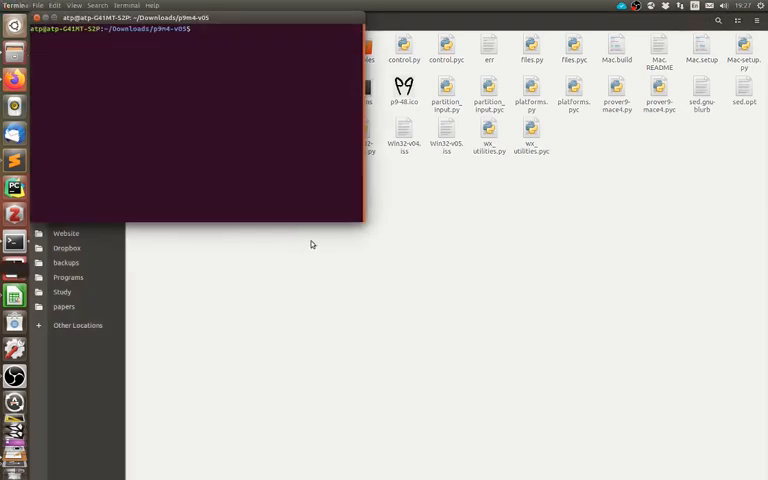
pyautogui.write('python')
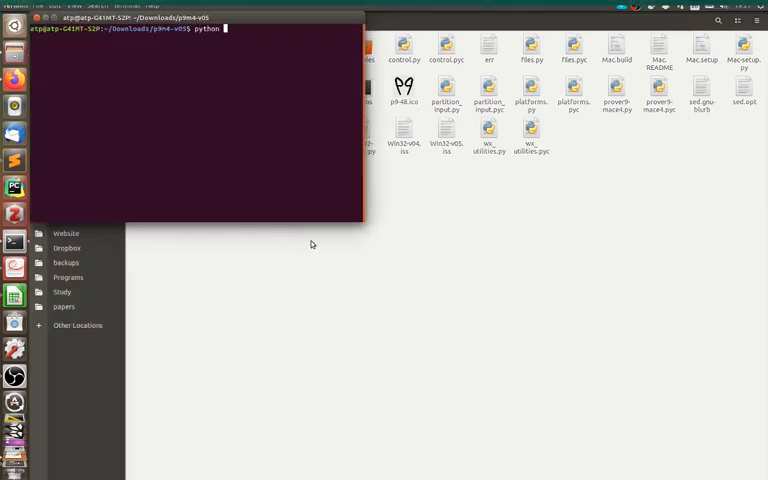
pyautogui.write('prover9-mace4.py')
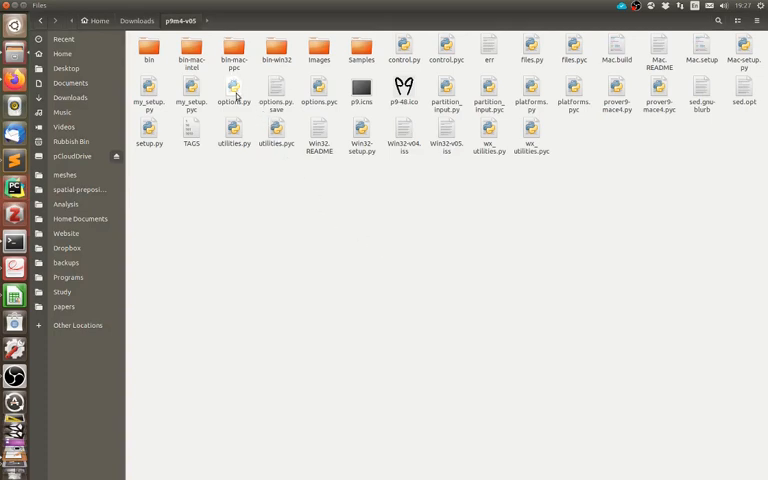
pyautogui.rightClick(238, 92)
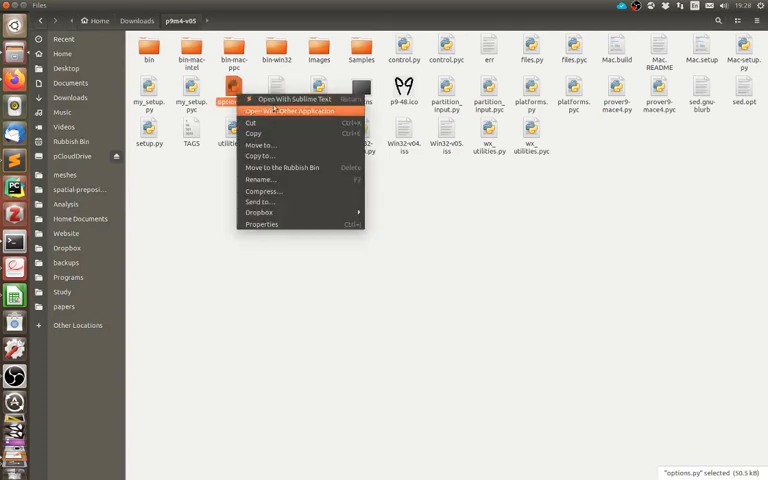
pyautogui.click(299, 111)
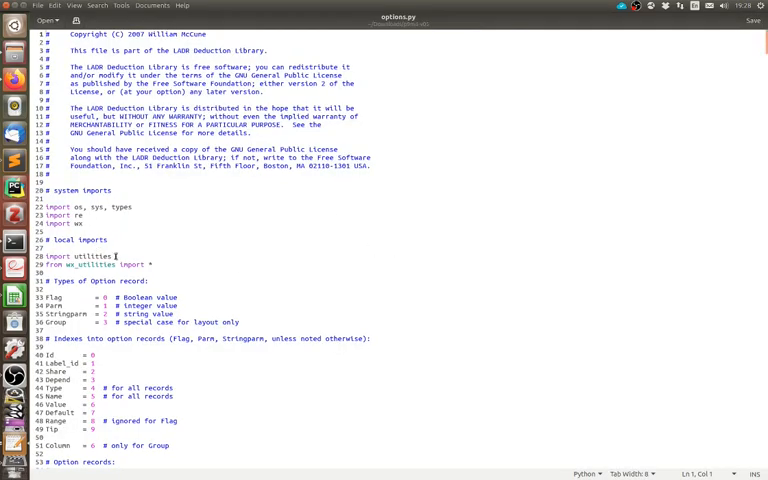
pyautogui.write('sys.maxint = 2147483647  # avoids bug in wx.SpinCtrl on 64-bit systems')
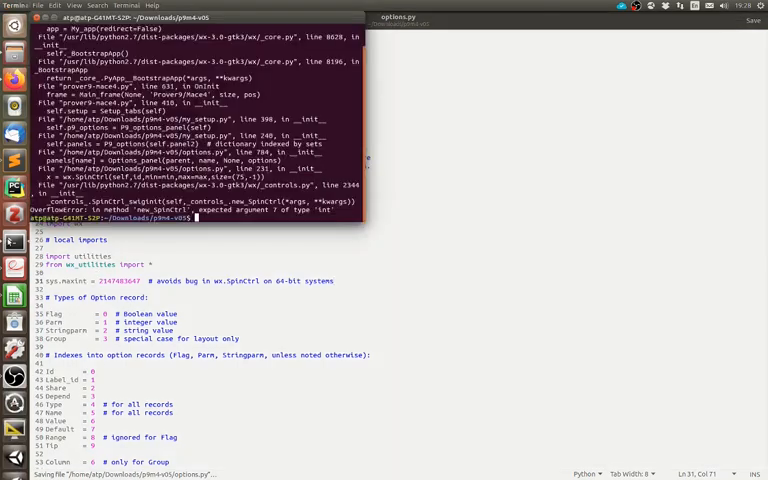
pyautogui.write('python prover9-mace4.py')
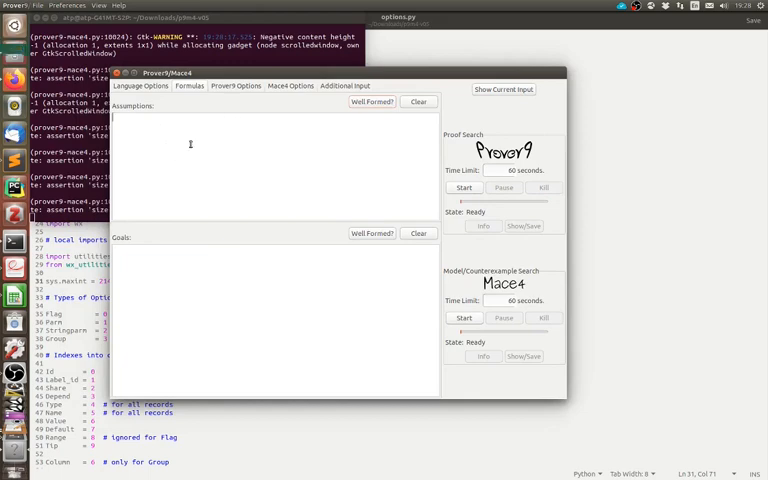
pyautogui.moveTo(208, 280)
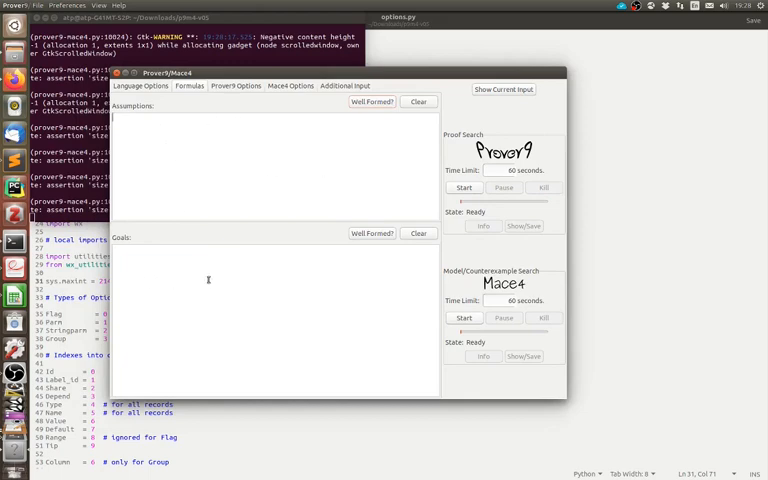
pyautogui.moveTo(224, 255)
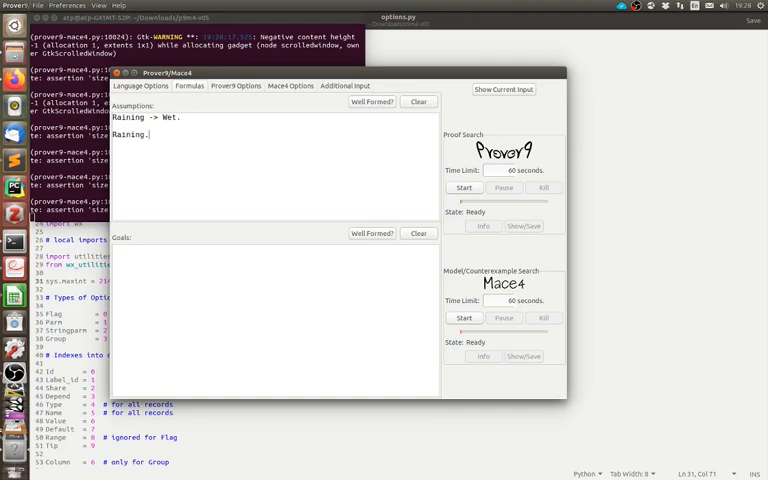
# - Enter Wet as the goal after the assumptions Raining -> Wet. and Raining
pyautogui.write('Wet.')
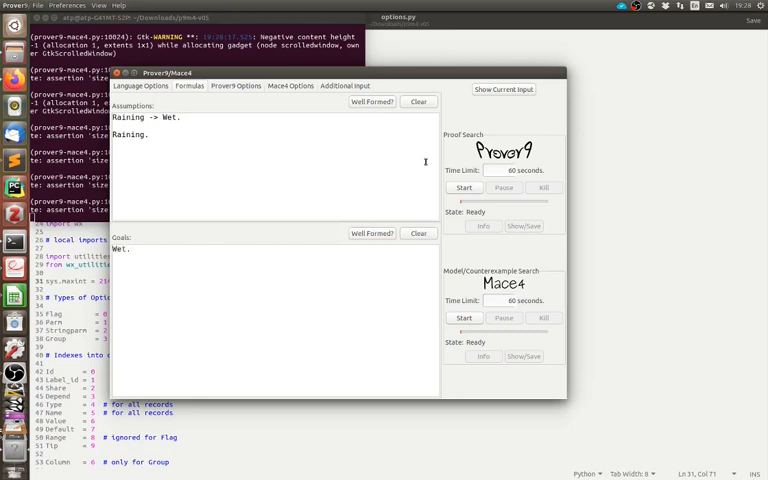
# - Run Prover9 to prove Wet, close the proof window, then reopen the proof
pyautogui.click(463, 188)
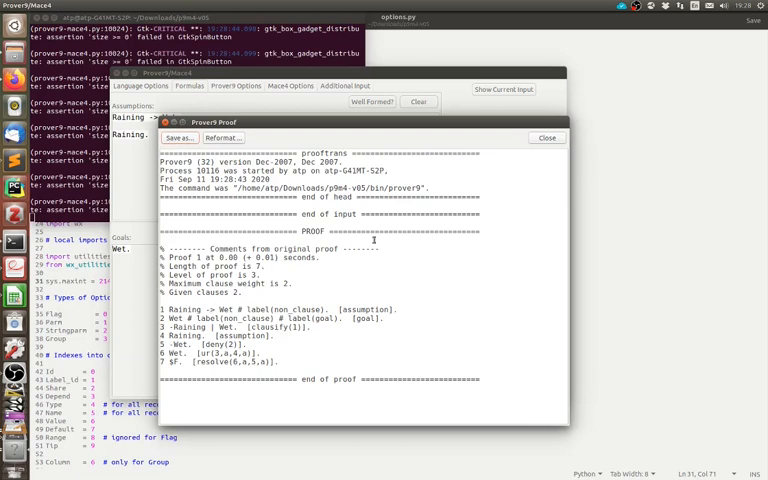
pyautogui.click(546, 138)
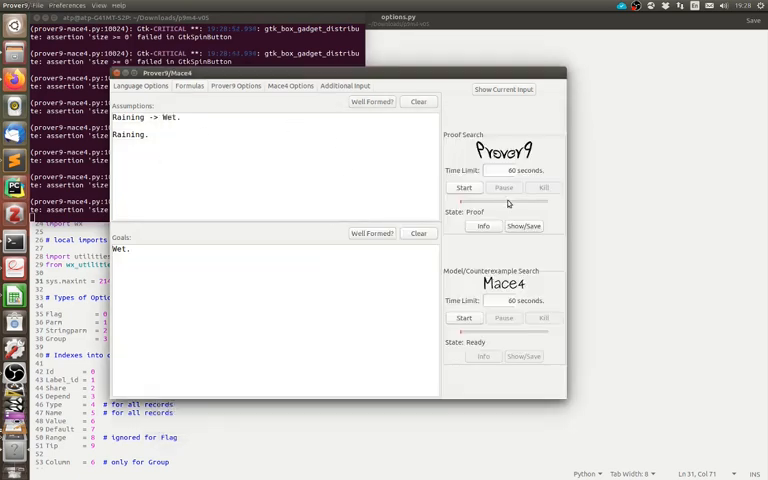
pyautogui.click(523, 225)
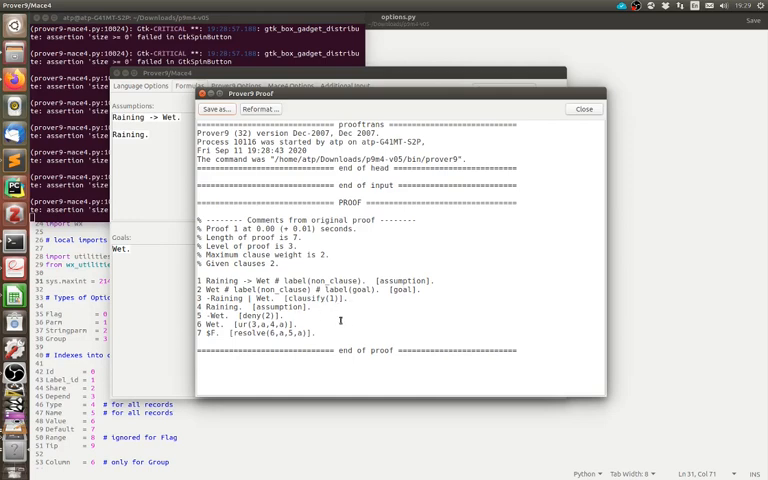
pyautogui.moveTo(527, 164)
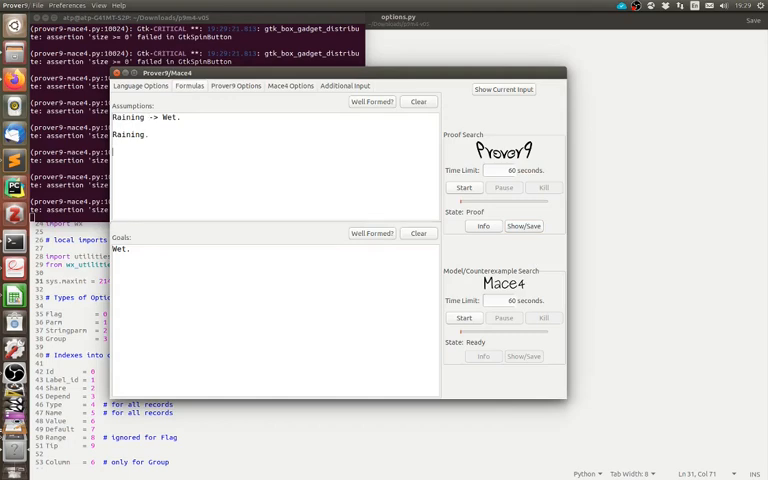
# - Type -Raining. as a third assumption
pyautogui.write('-')
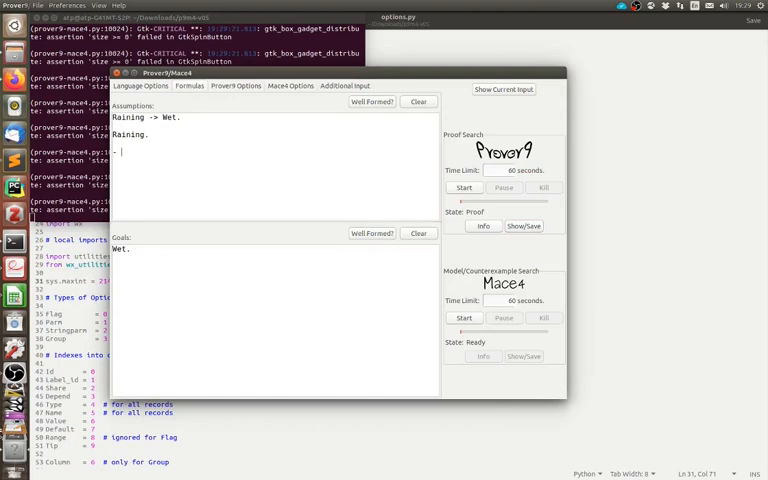
pyautogui.write('Raining.')
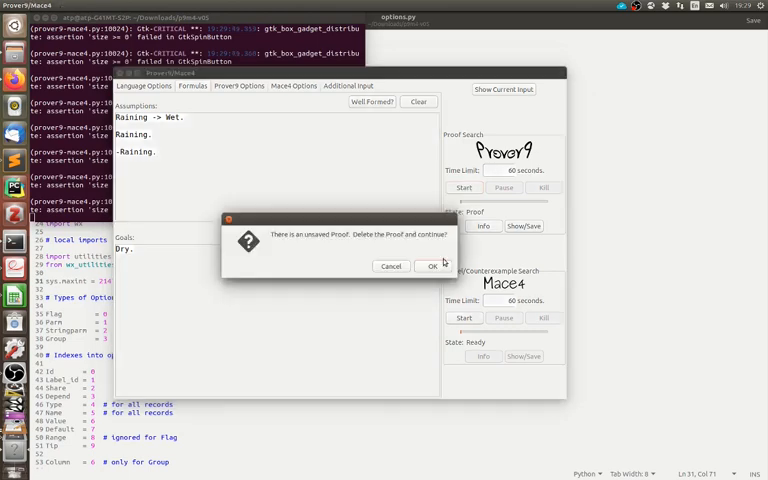
# - Discard the unsaved proof, prove Dry, dismiss the finished notice and close the proof
pyautogui.click(432, 266)
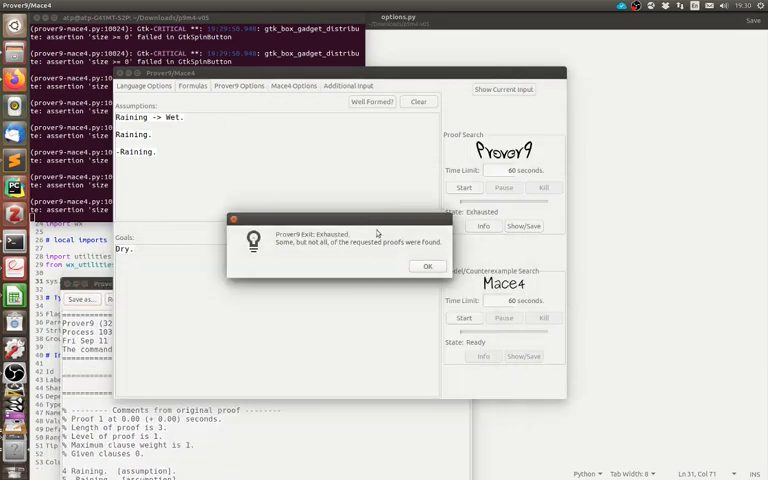
pyautogui.click(426, 266)
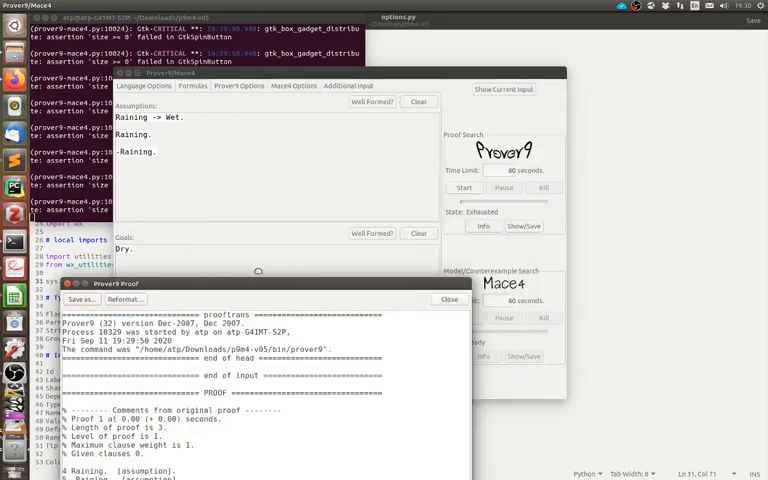
pyautogui.click(448, 299)
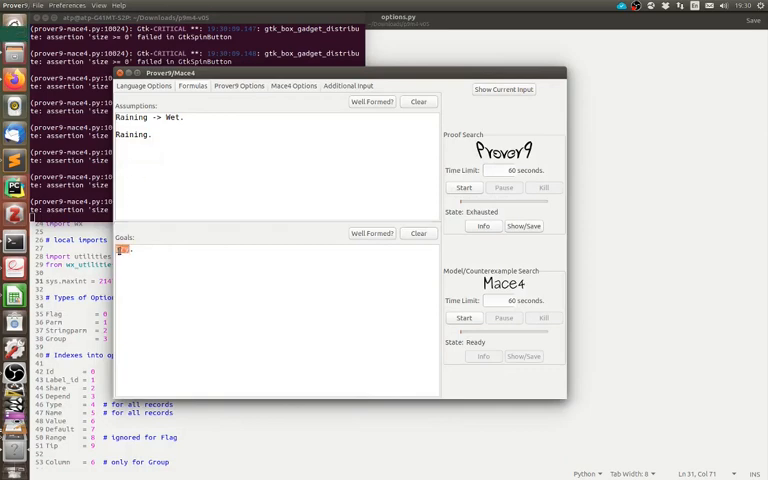
# - Set goal Wet., check well-formedness with the period dropped after Raining -> Wet, then run Prover9
pyautogui.write('Wet.')
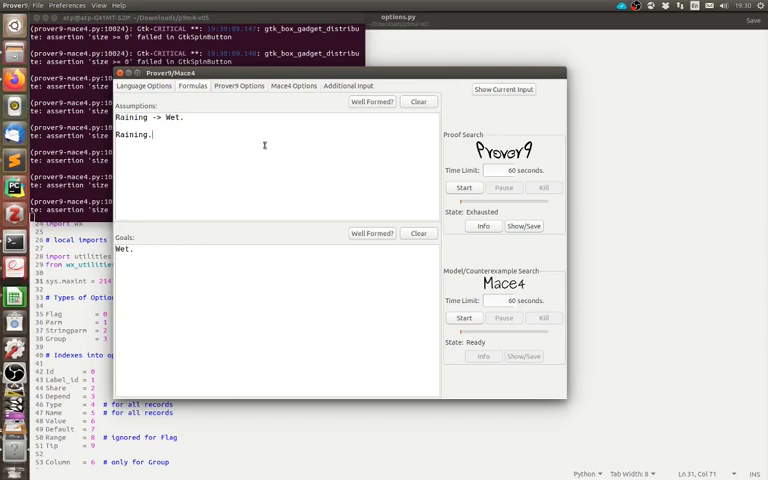
pyautogui.moveTo(374, 103)
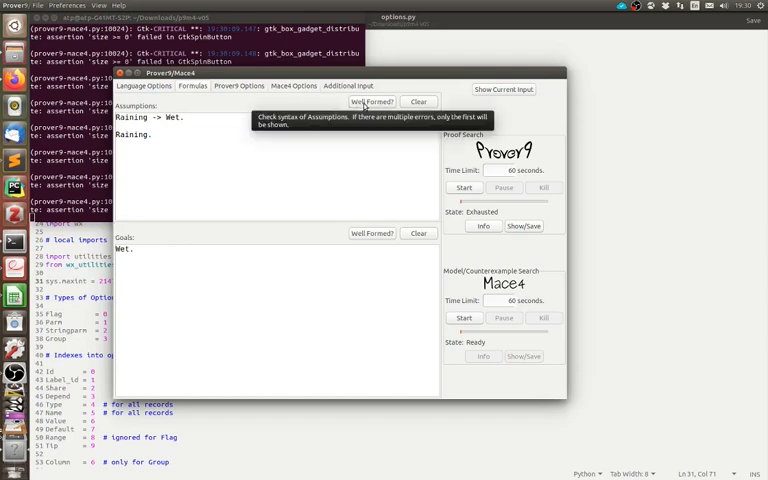
pyautogui.click(375, 102)
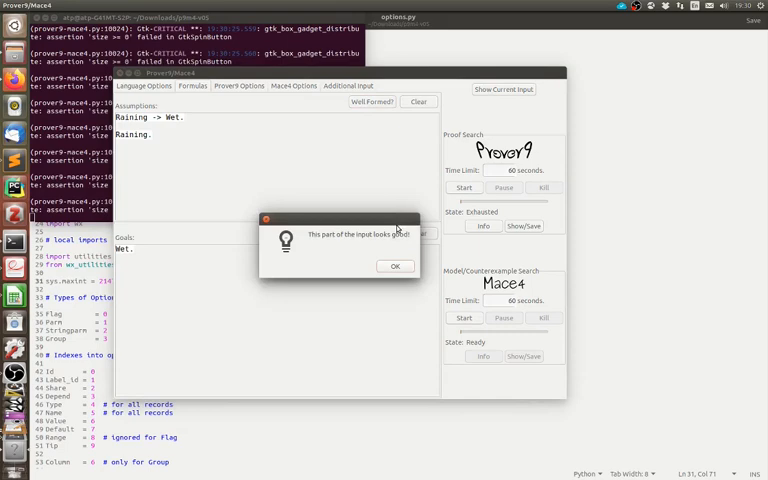
pyautogui.click(394, 266)
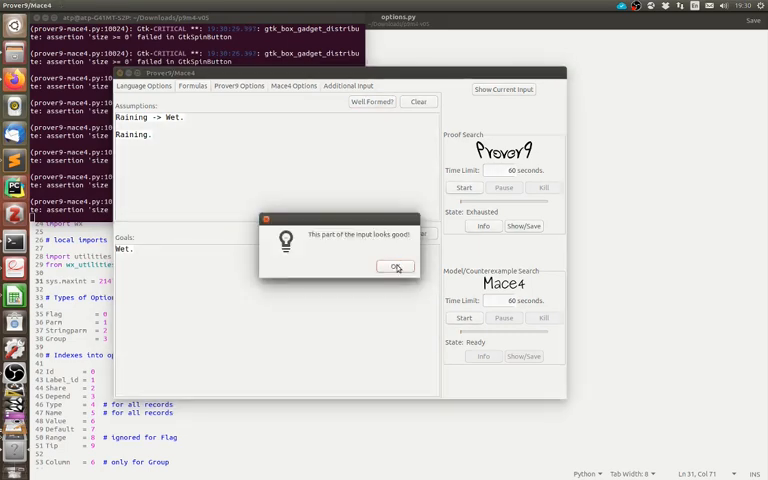
pyautogui.click(395, 267)
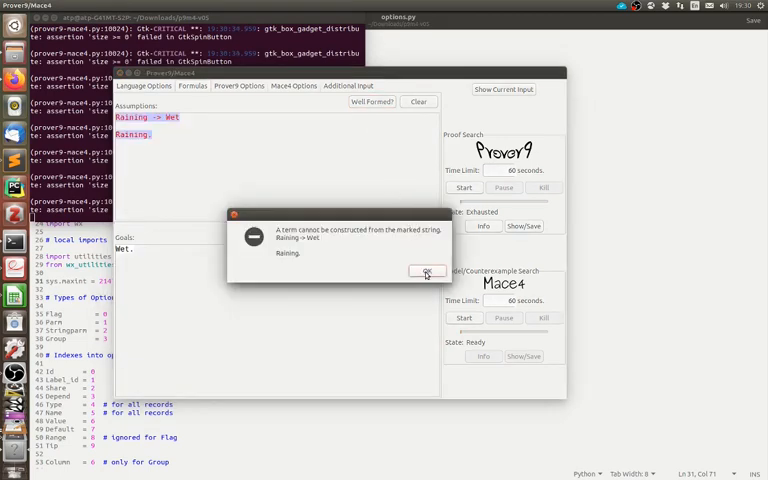
pyautogui.click(426, 273)
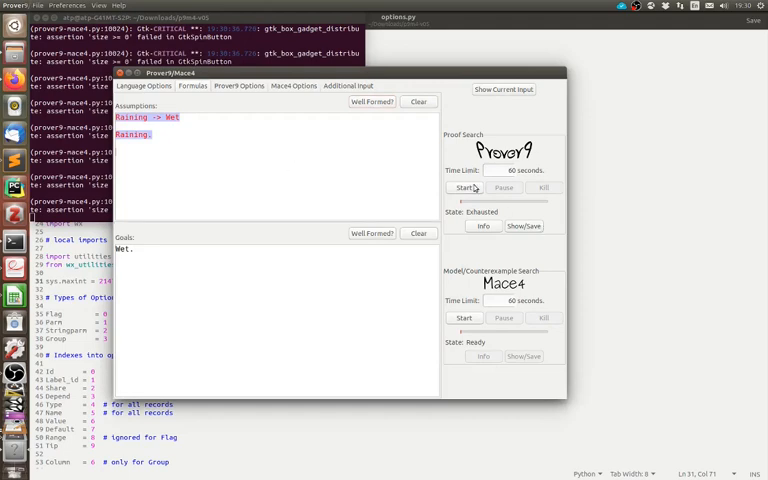
pyautogui.click(464, 187)
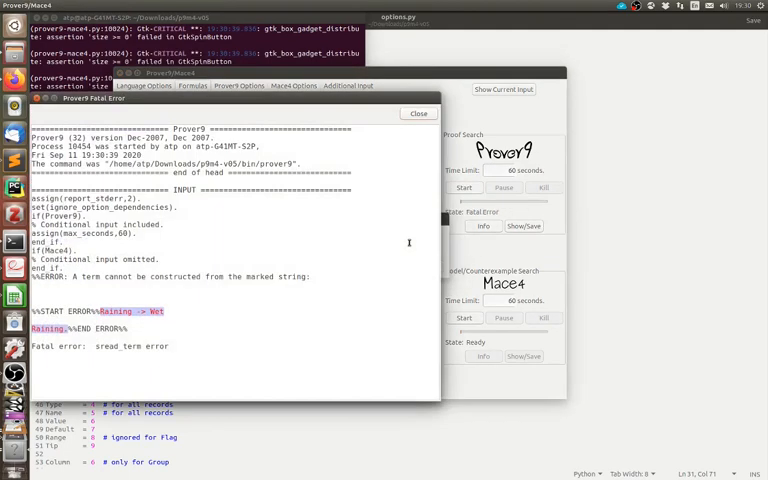
pyautogui.moveTo(175, 298)
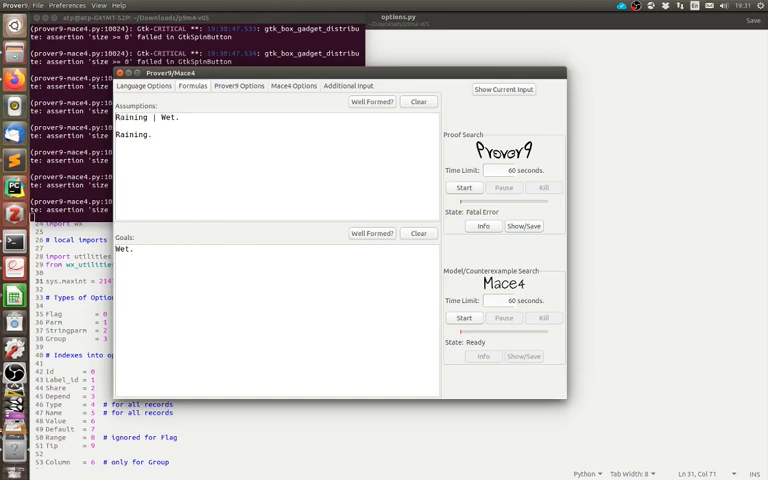
pyautogui.write('->')
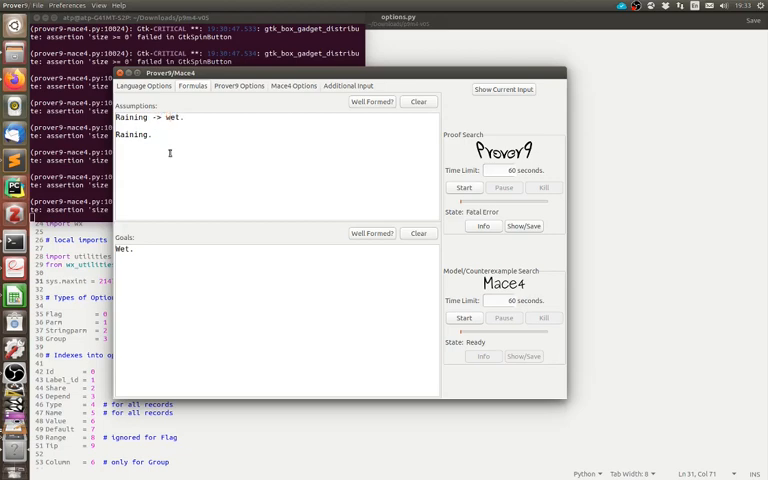
pyautogui.moveTo(196, 153)
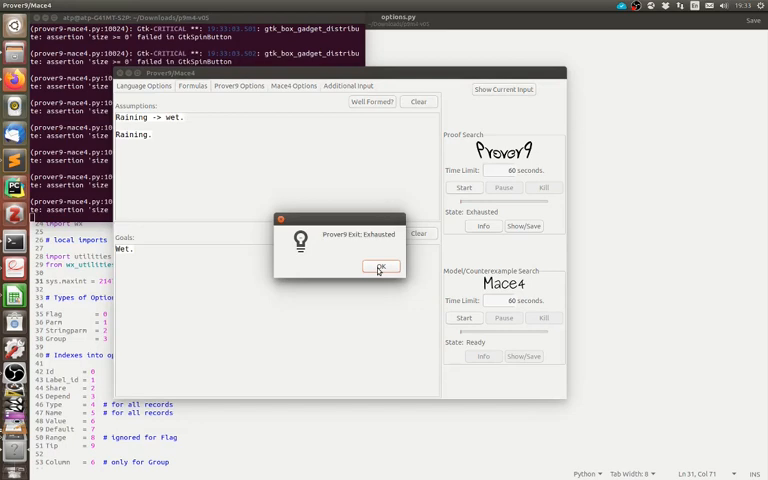
# - Dismiss the Exhausted notice after the lowercase 'wet' search finds no proof
pyautogui.click(380, 267)
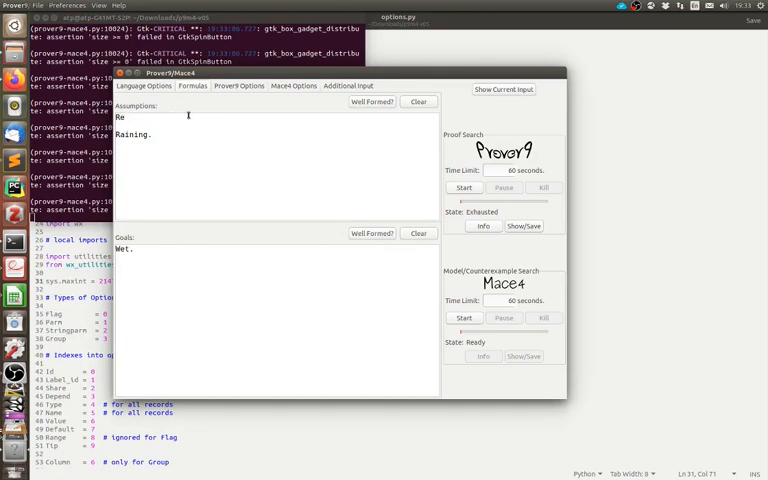
# - Make Red(W). the assumption and Red(C). the goal, and dismiss the Exhausted notice
pyautogui.write('d(W)')
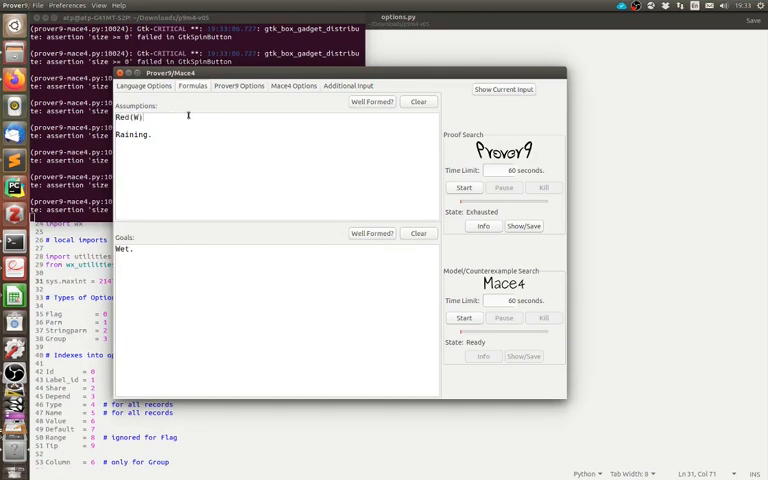
pyautogui.moveTo(212, 186)
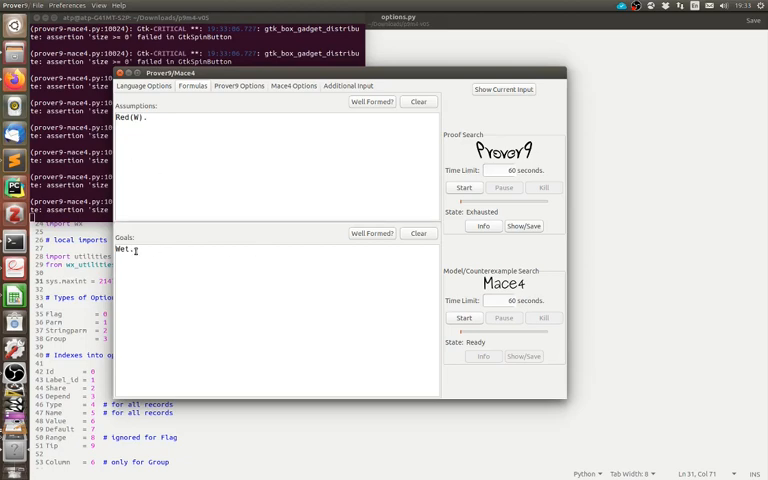
pyautogui.doubleClick(128, 249)
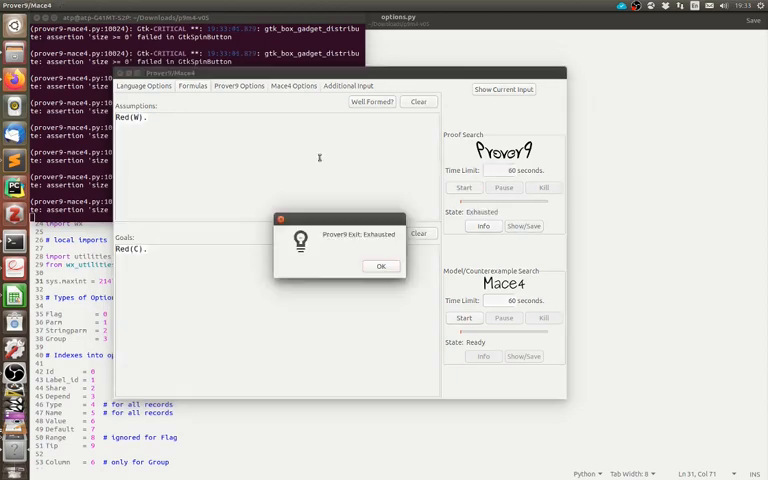
pyautogui.click(380, 266)
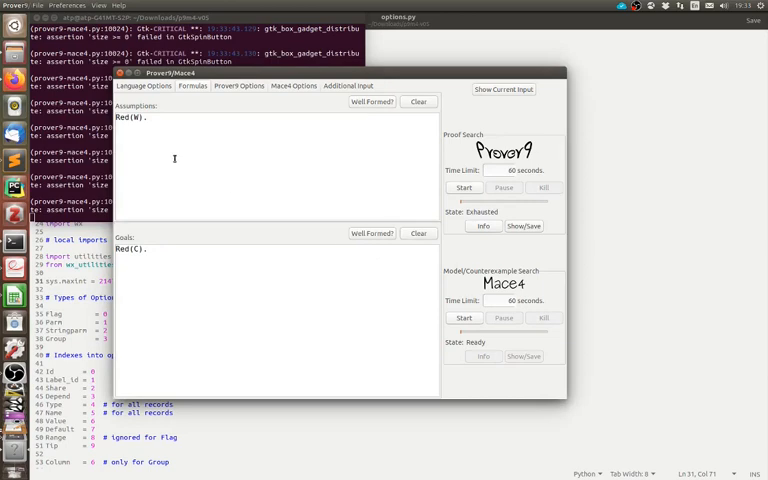
pyautogui.moveTo(177, 149)
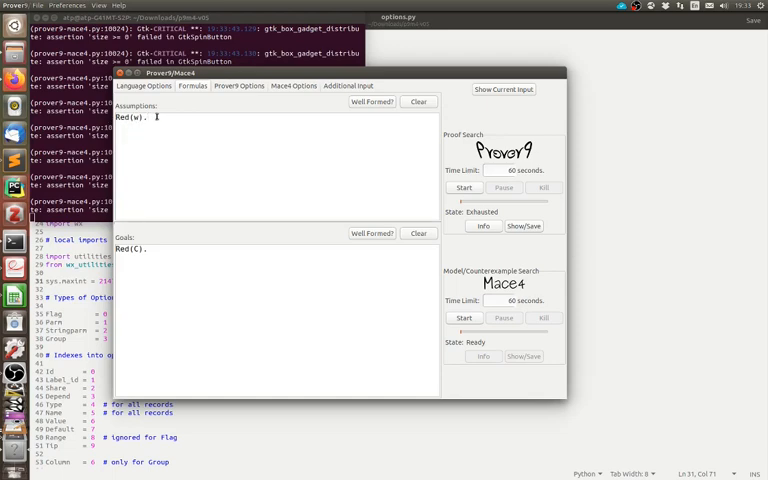
# - Run Prover9 on the lowercase 'Red(w).' assumption and view the four-step proof of Red(C)
pyautogui.click(464, 188)
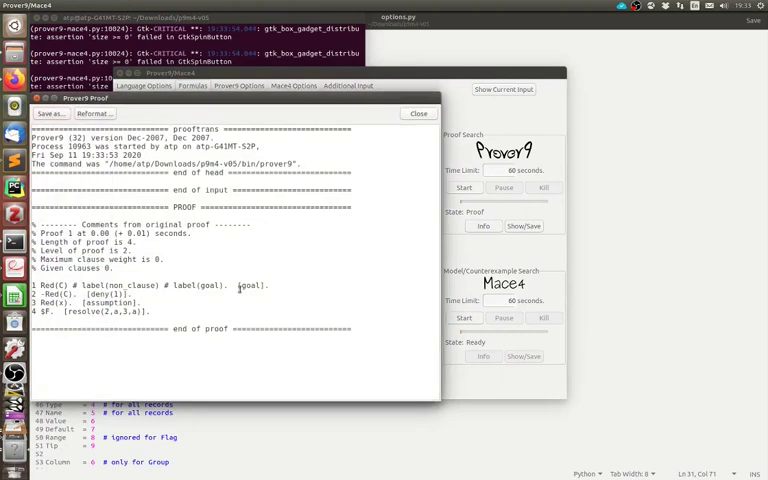
pyautogui.click(416, 112)
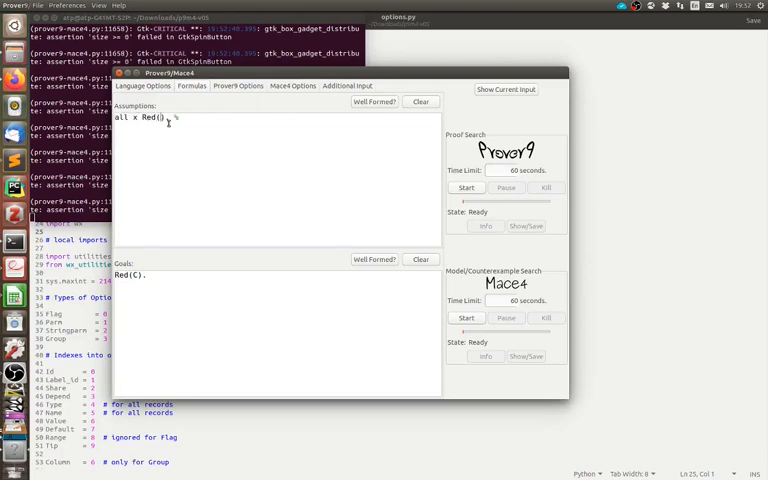
# - Complete the assumption as 'all x Red(x).' with the comment '% All apples are red.'
pyautogui.write('x')
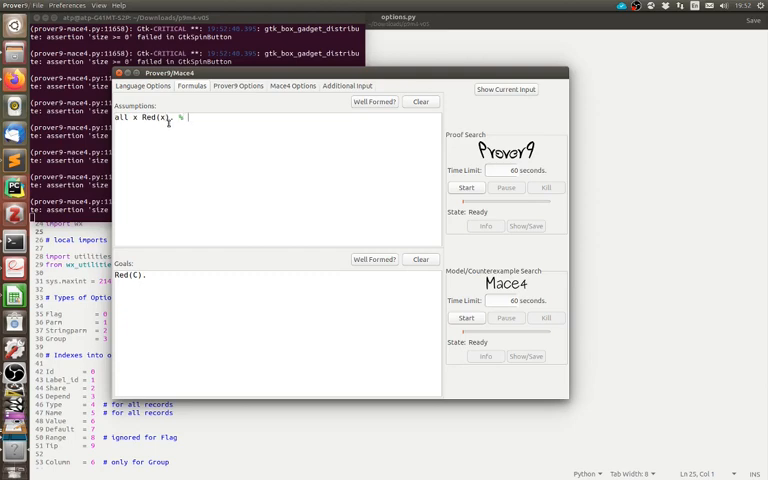
pyautogui.write('A')
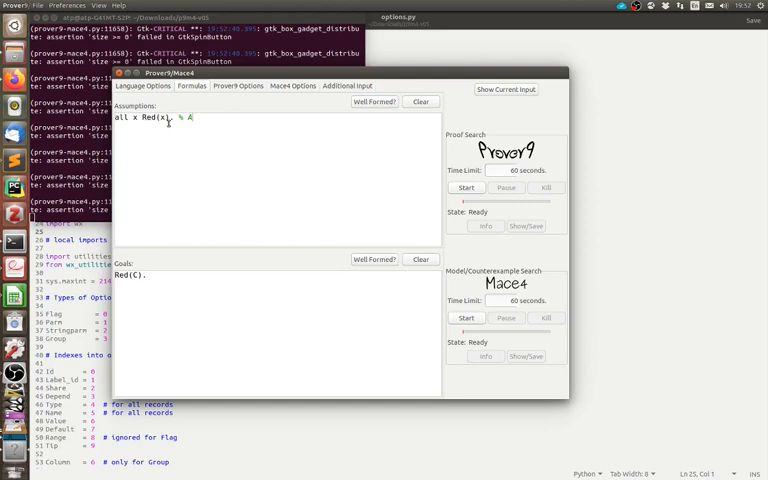
pyautogui.write('ll ap')
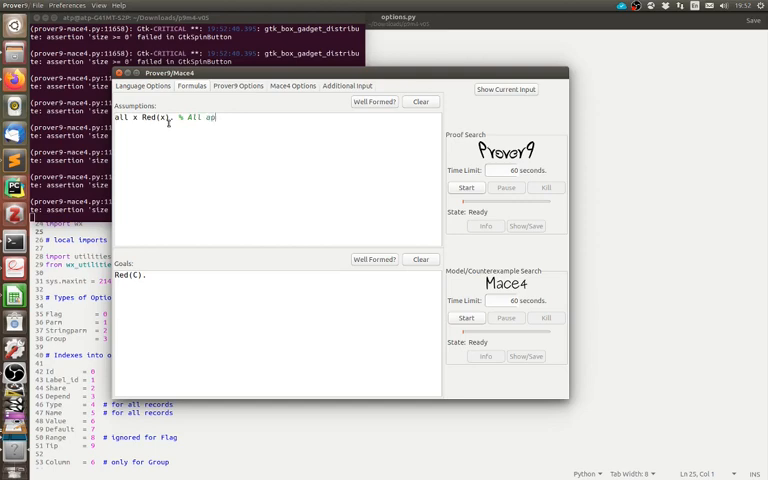
pyautogui.write('ples are red.')
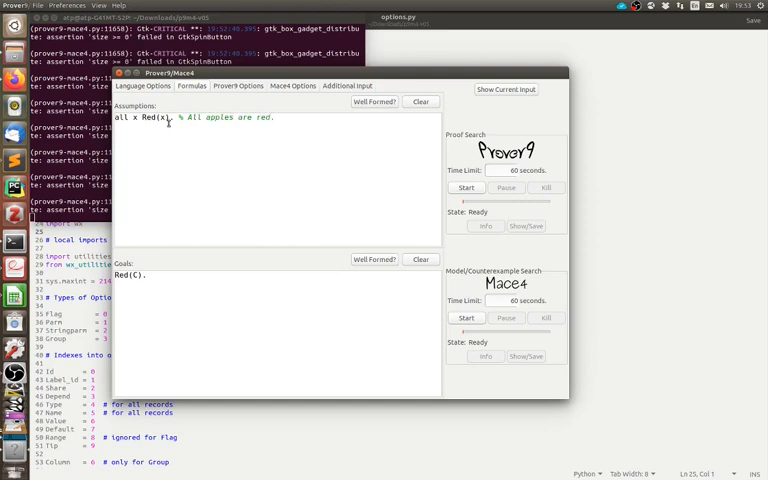